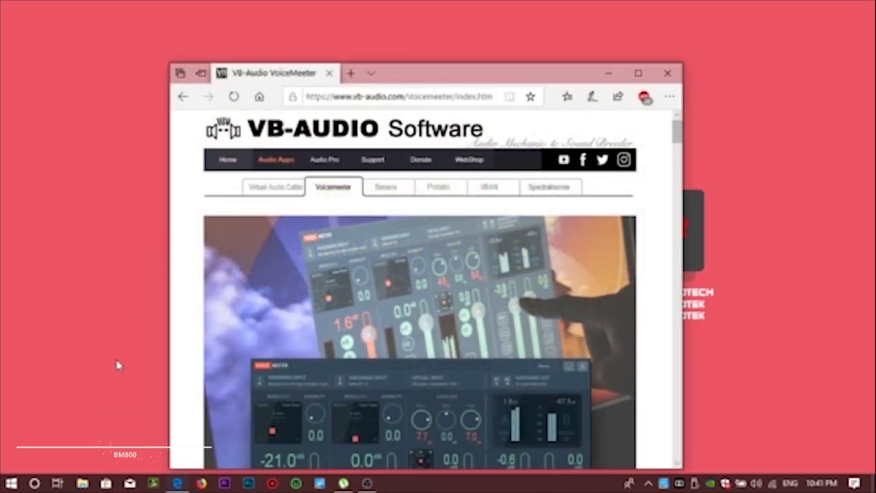
Download the Voicemeeter 1.0.6.7 EXE installer from the VB-Audio page's download section
scroll("down", 3)
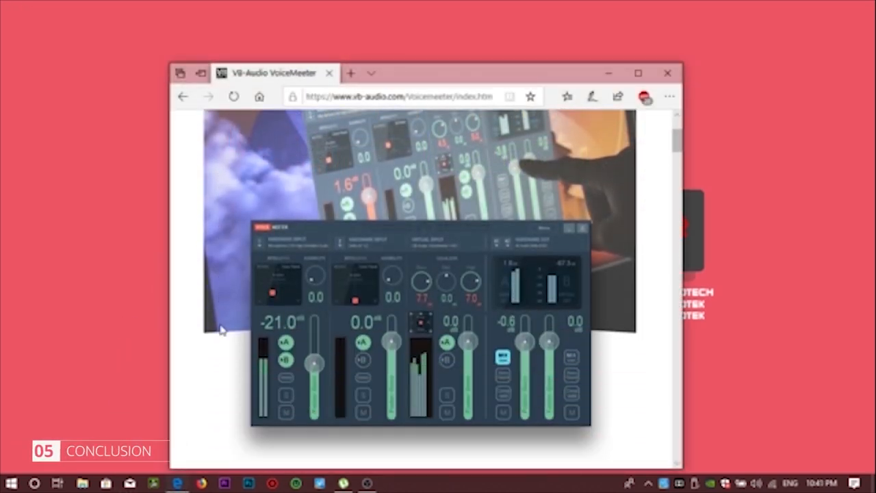
scroll("down", 3)
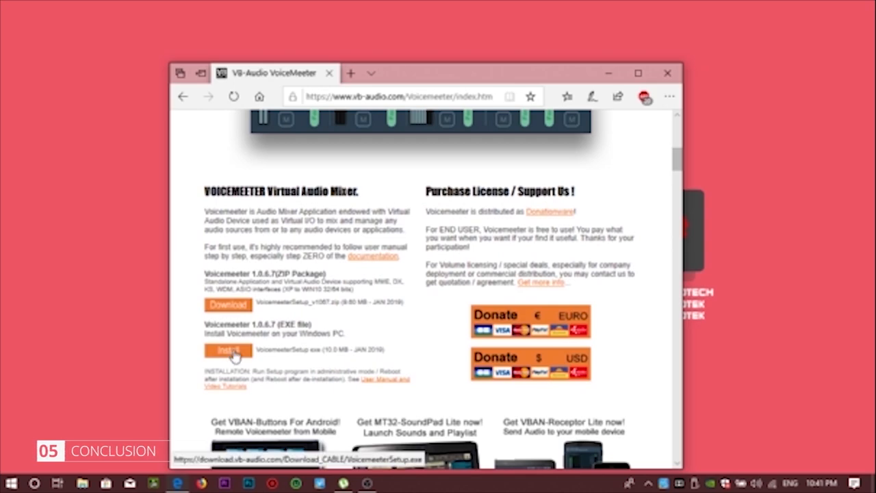
left_click(227, 351)
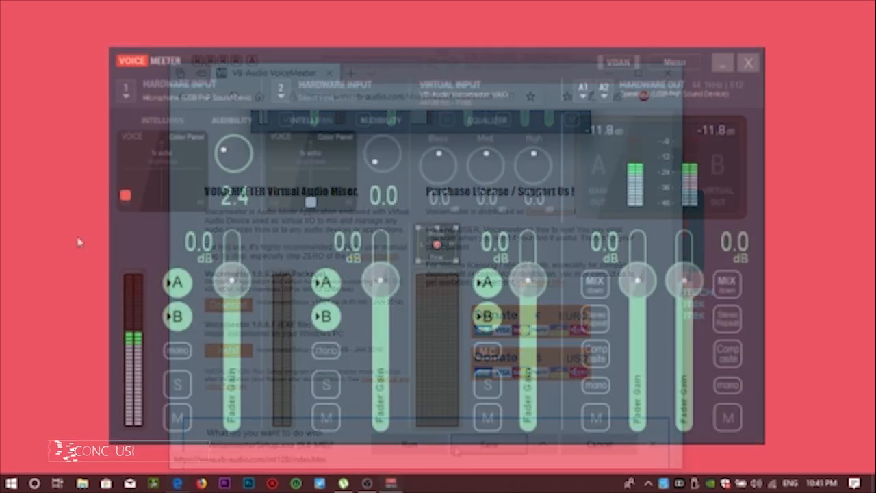